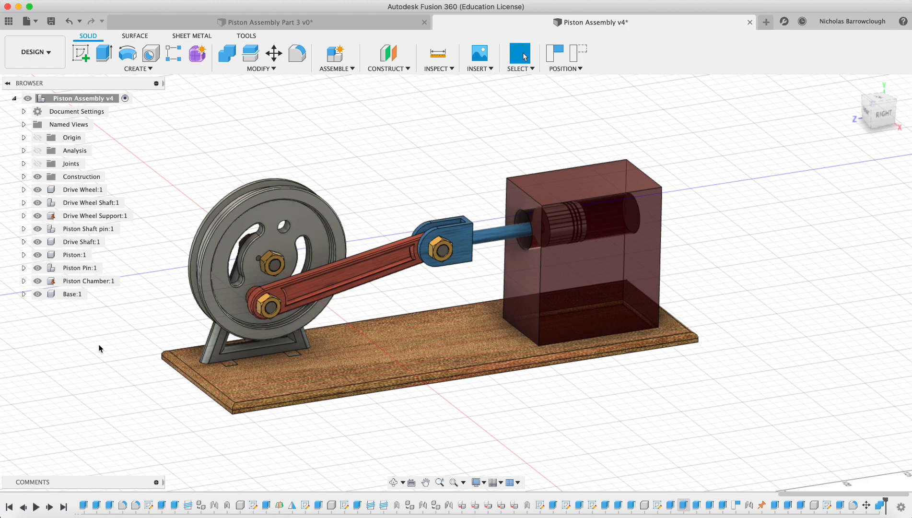
pyautogui.moveTo(215, 233)
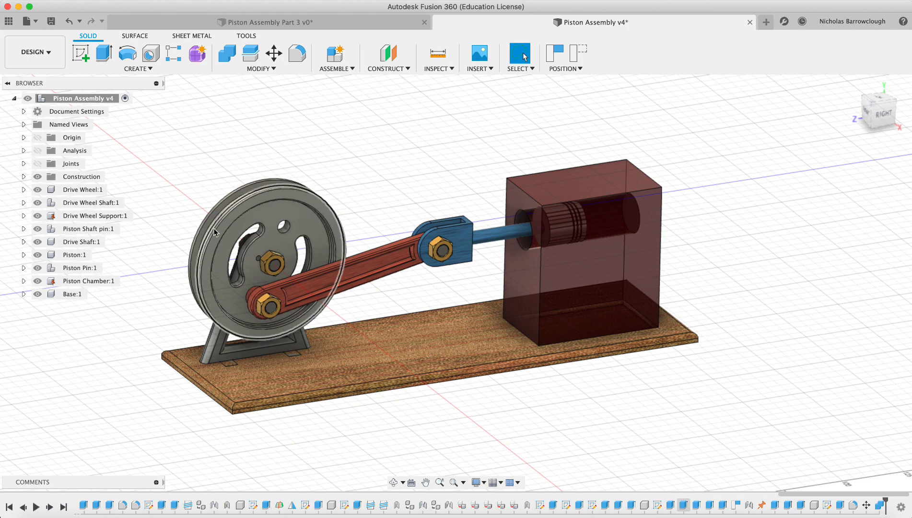